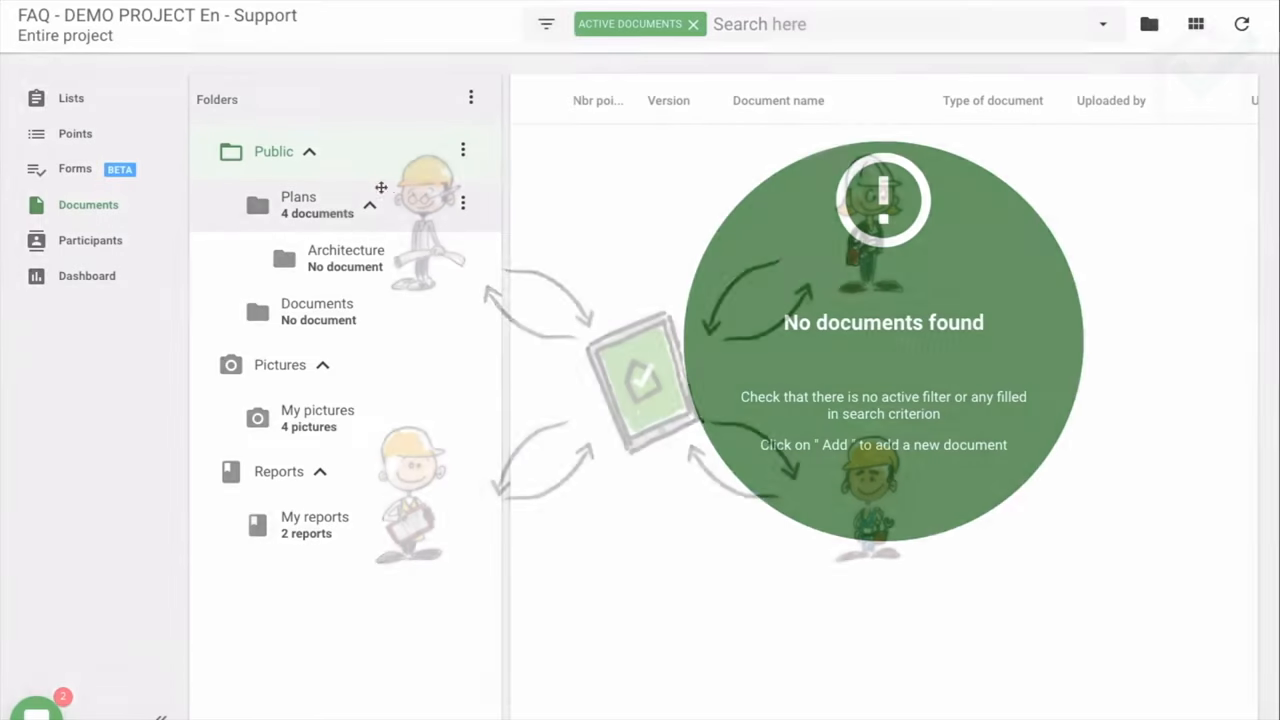
Step: Browse the Plans, My pictures and My reports folders in the document tree
click(298, 204)
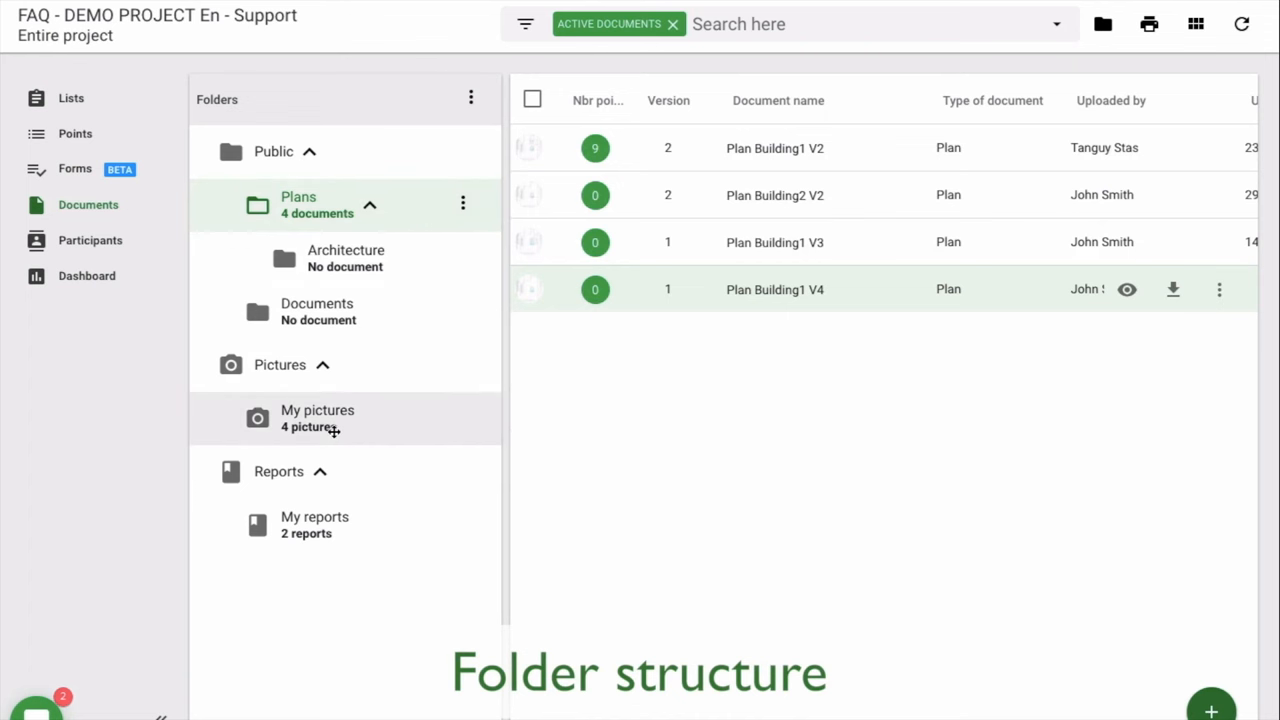
click(317, 417)
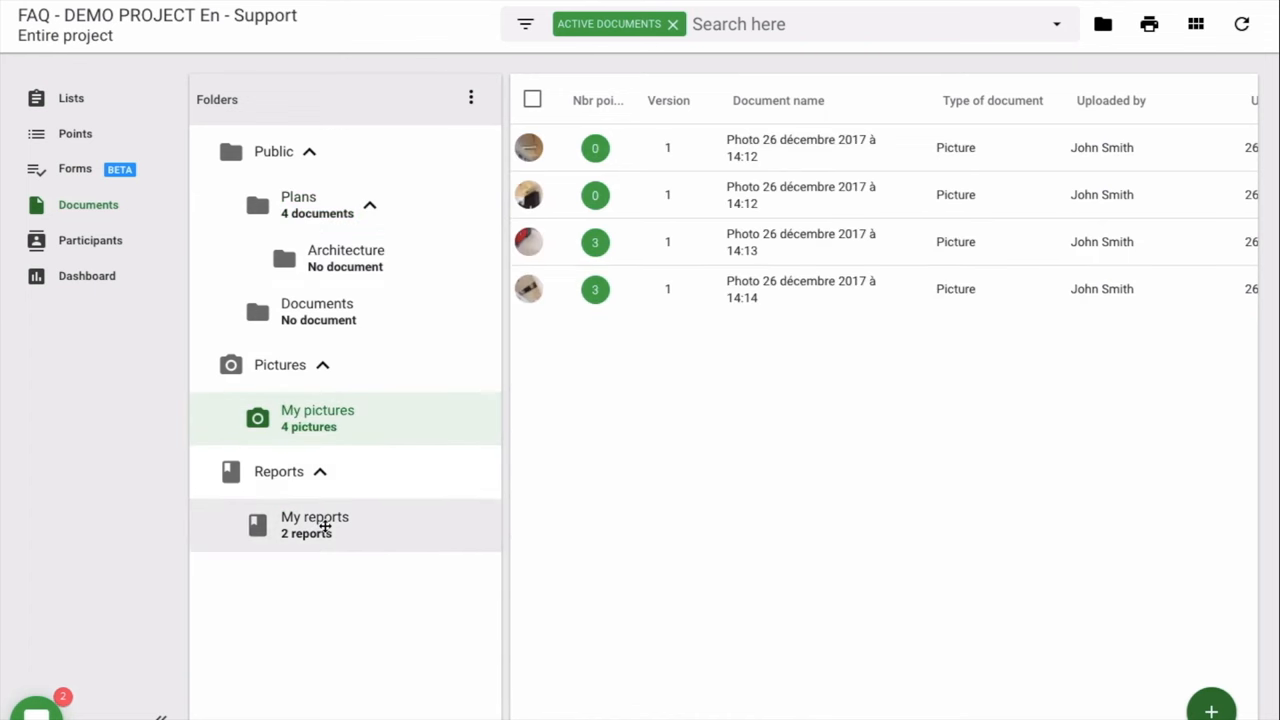
click(314, 524)
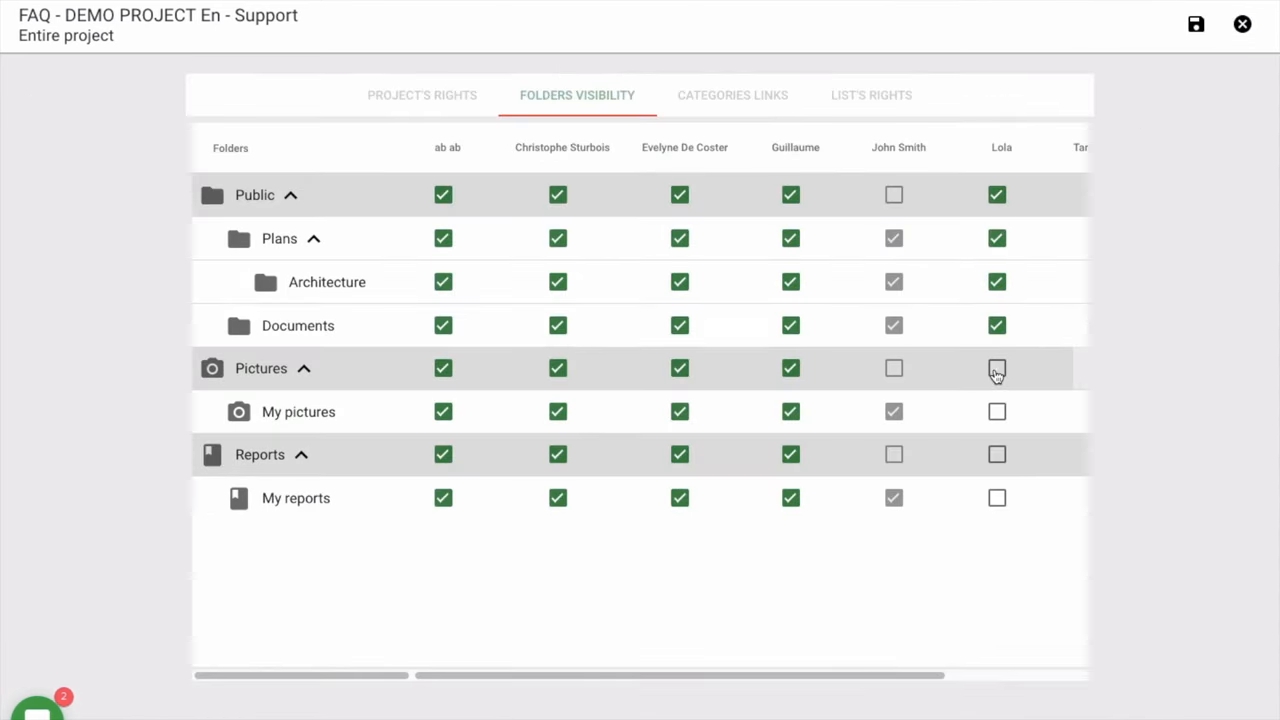
Step: Remove a participant's access to the Pictures folder in Folders Visibility
click(996, 368)
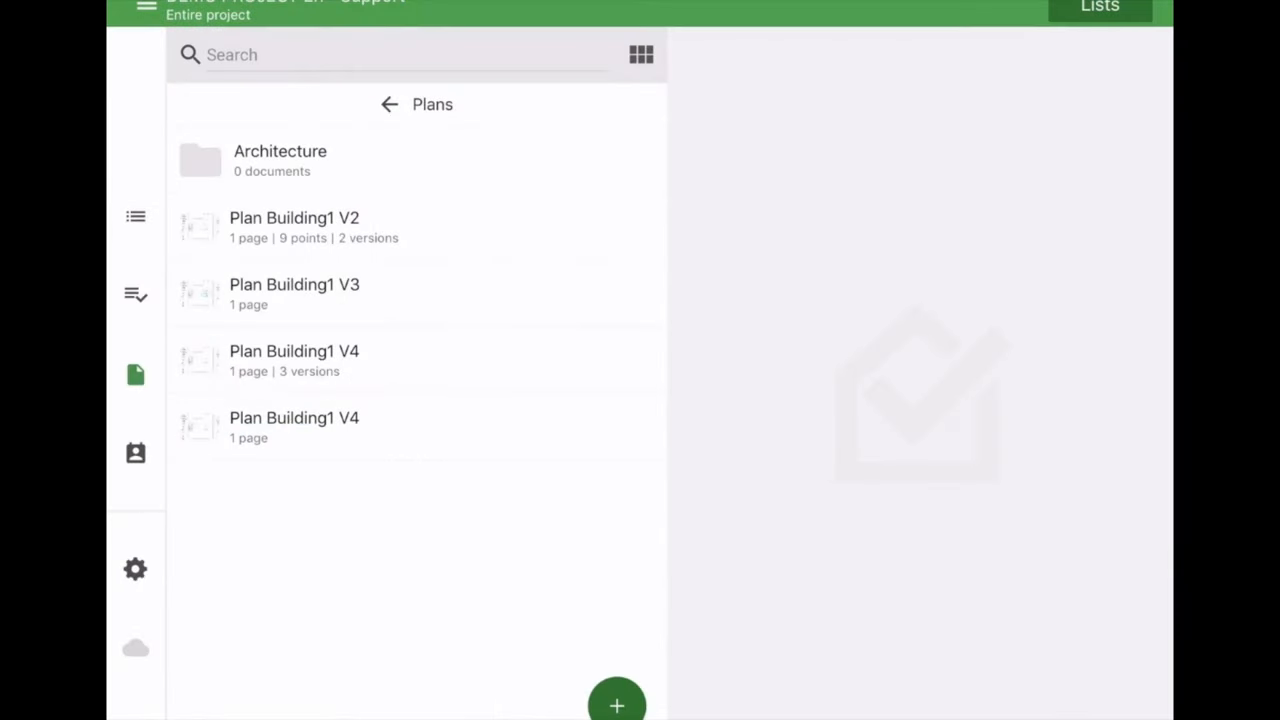
Step: Select Plan Building1 V2, V3 and V4 and preload them for offline use
click(294, 227)
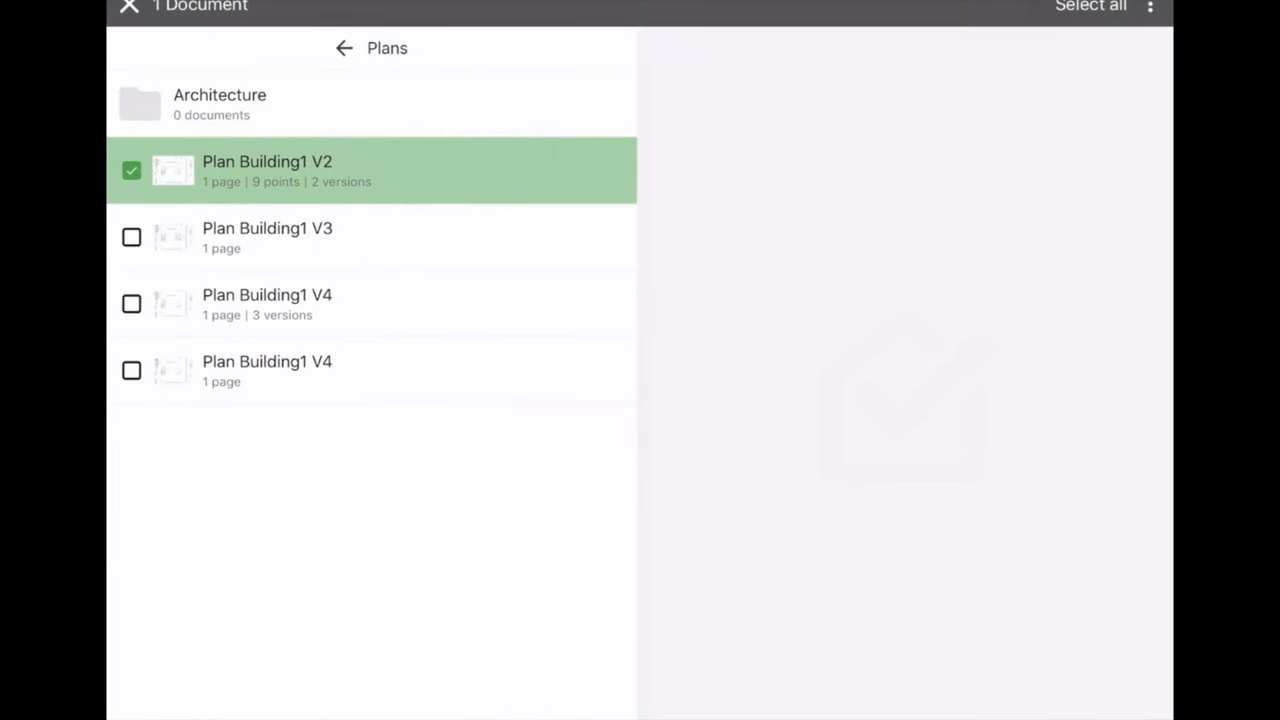
click(1152, 14)
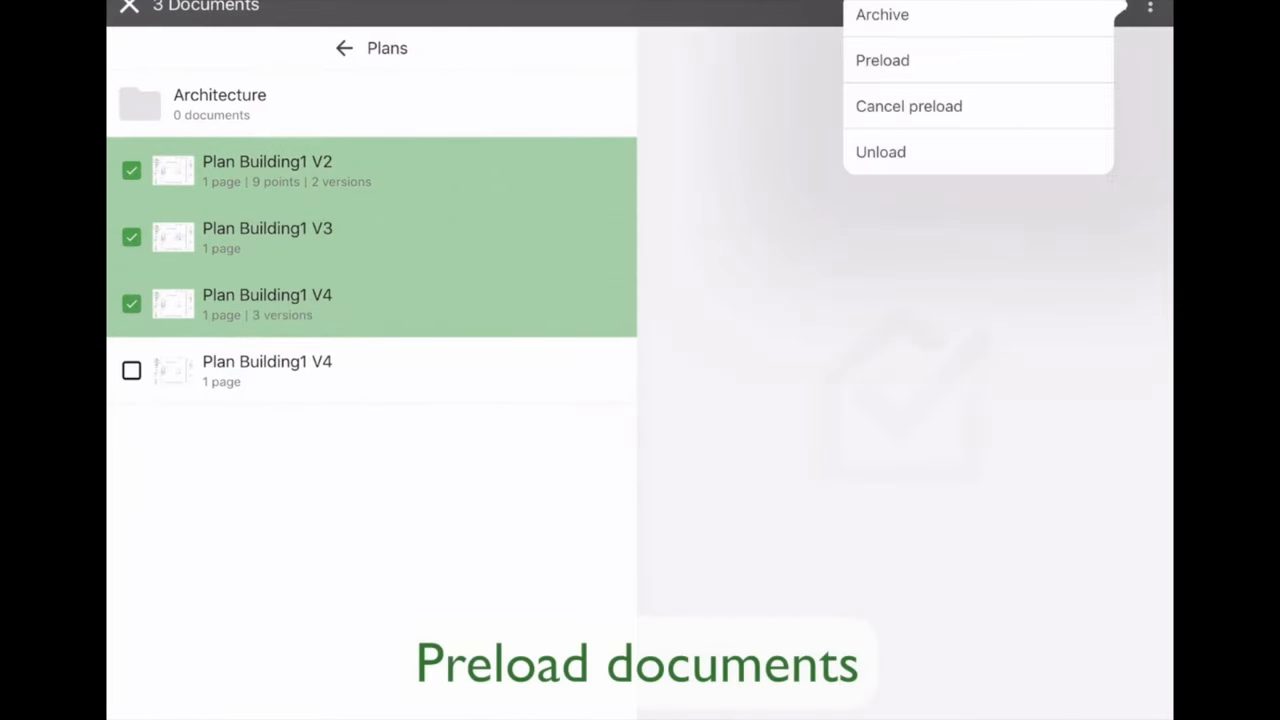
click(882, 60)
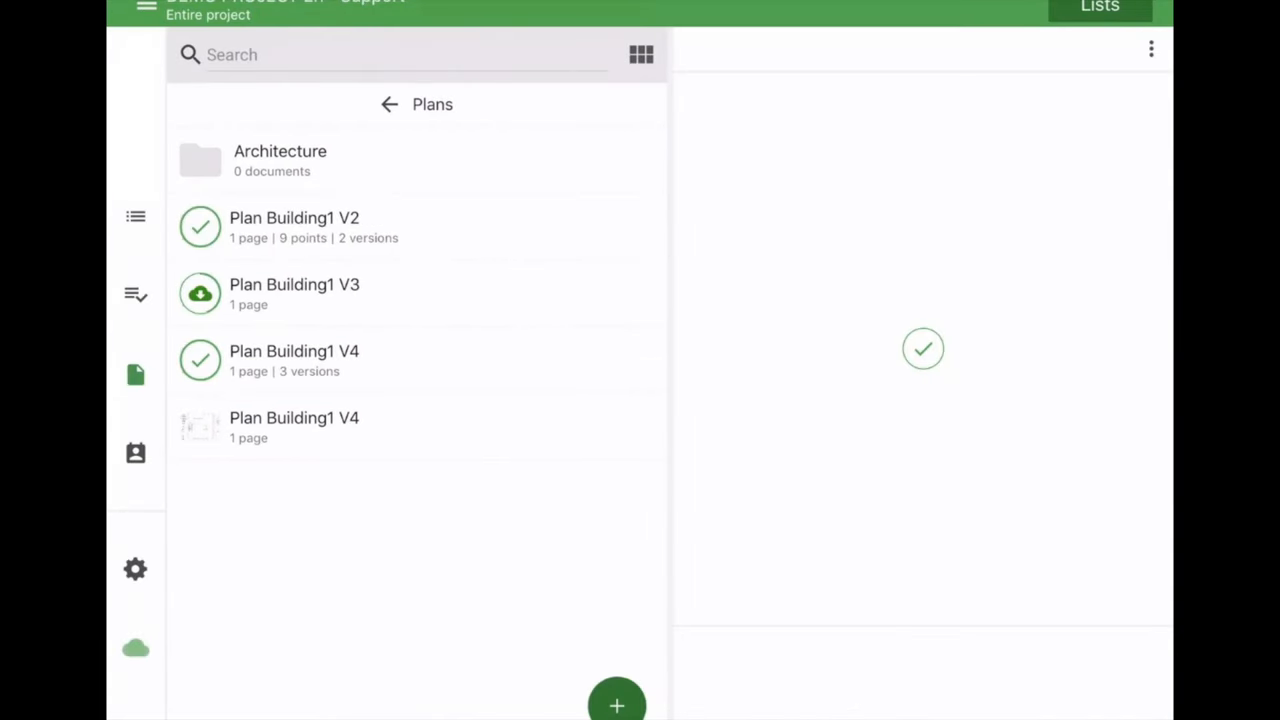
click(135, 453)
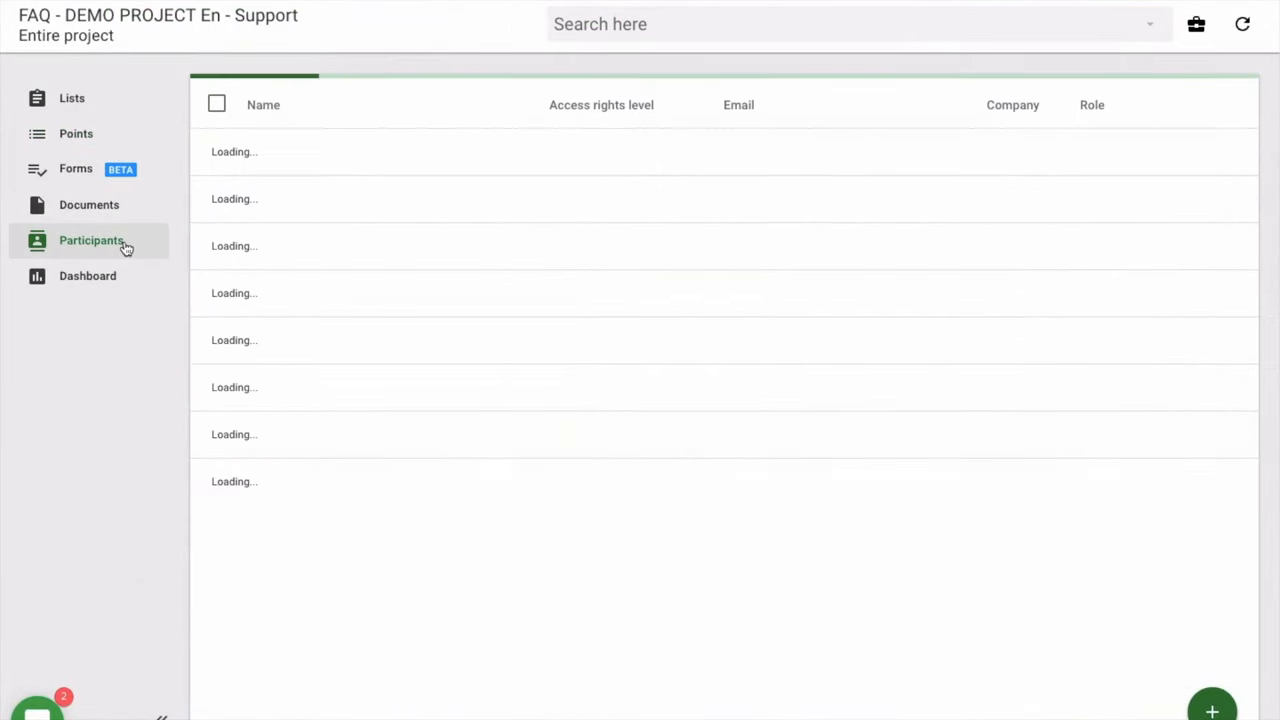
Step: Add Architect1 as a new project participant by e-mail from the Participants list
click(91, 240)
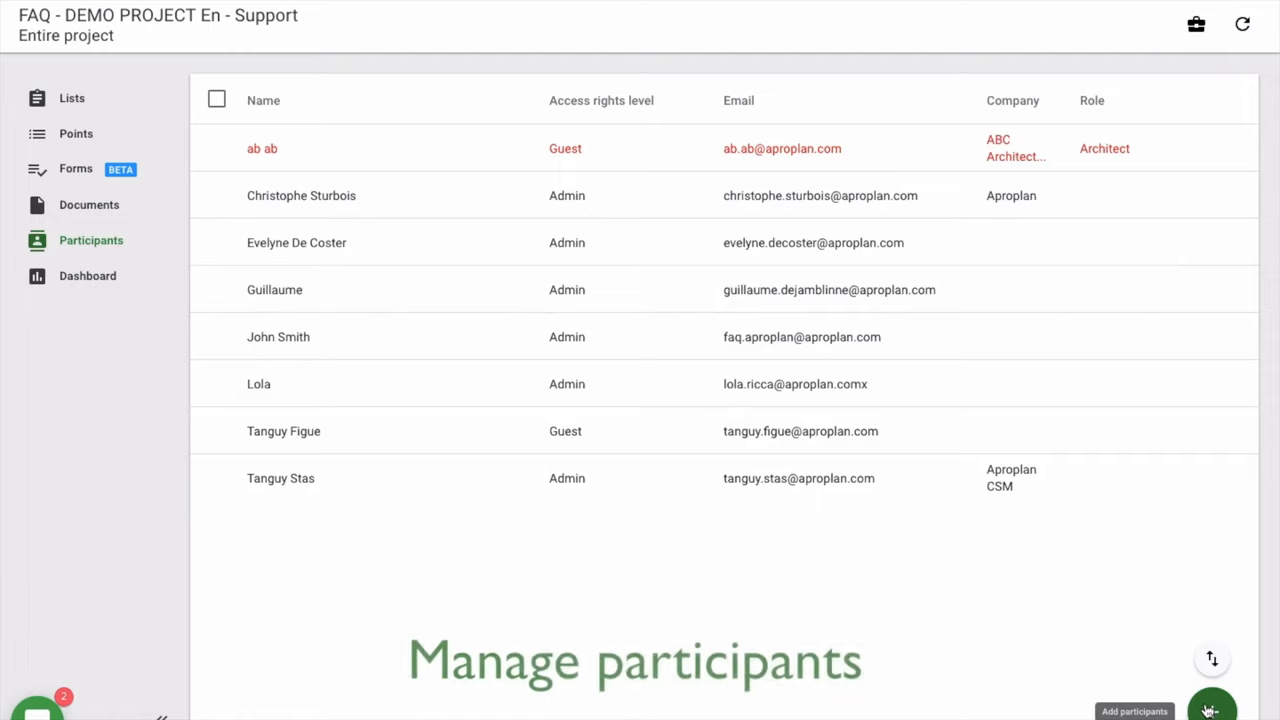
click(1214, 710)
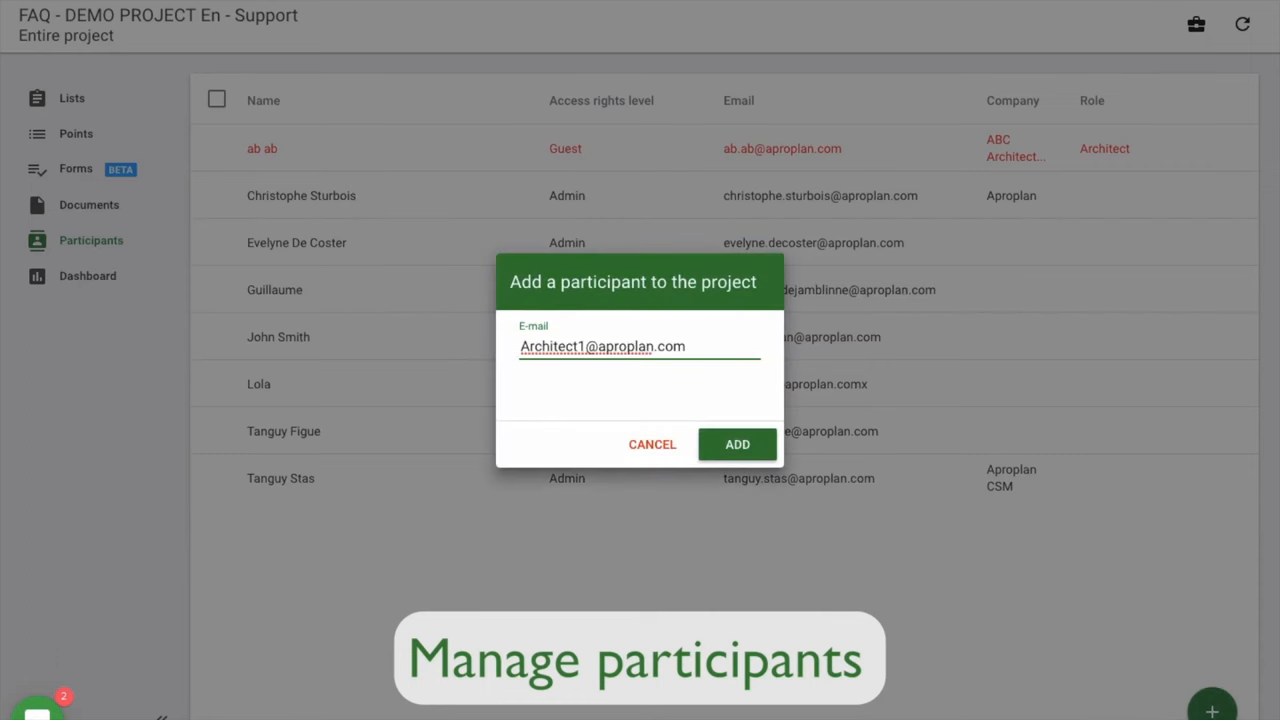
mouse_move(737, 444)
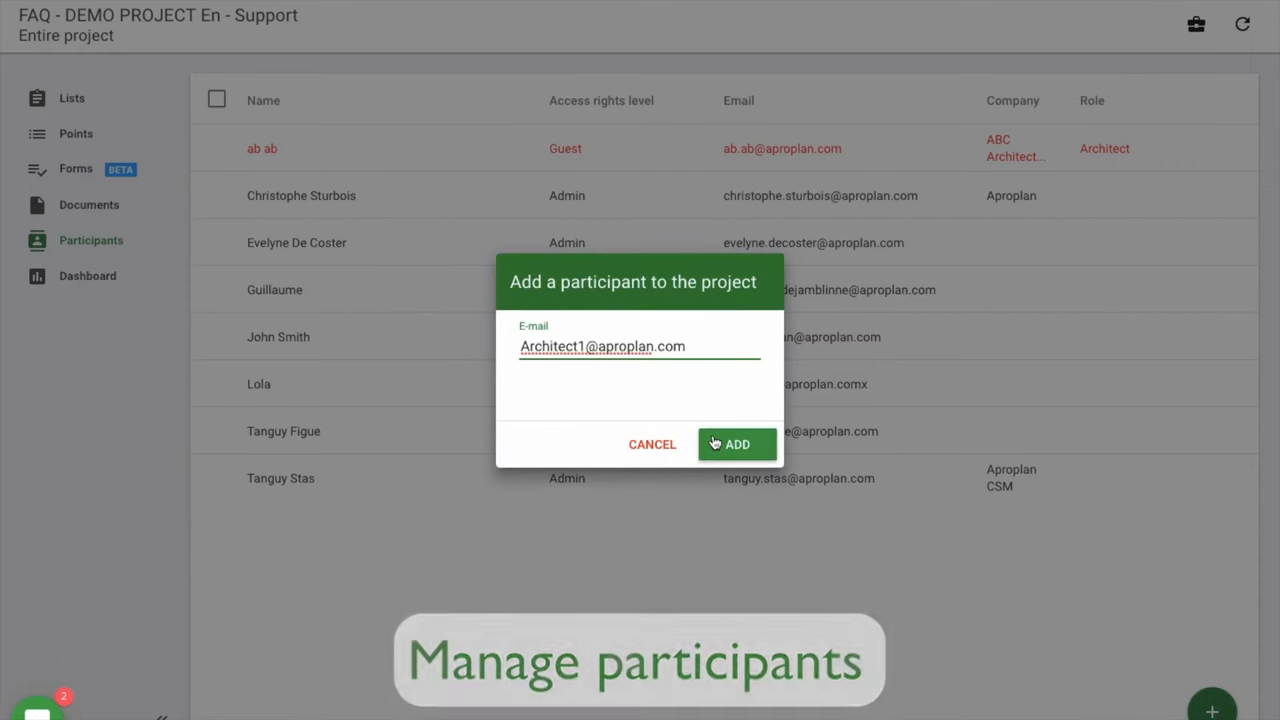
click(736, 444)
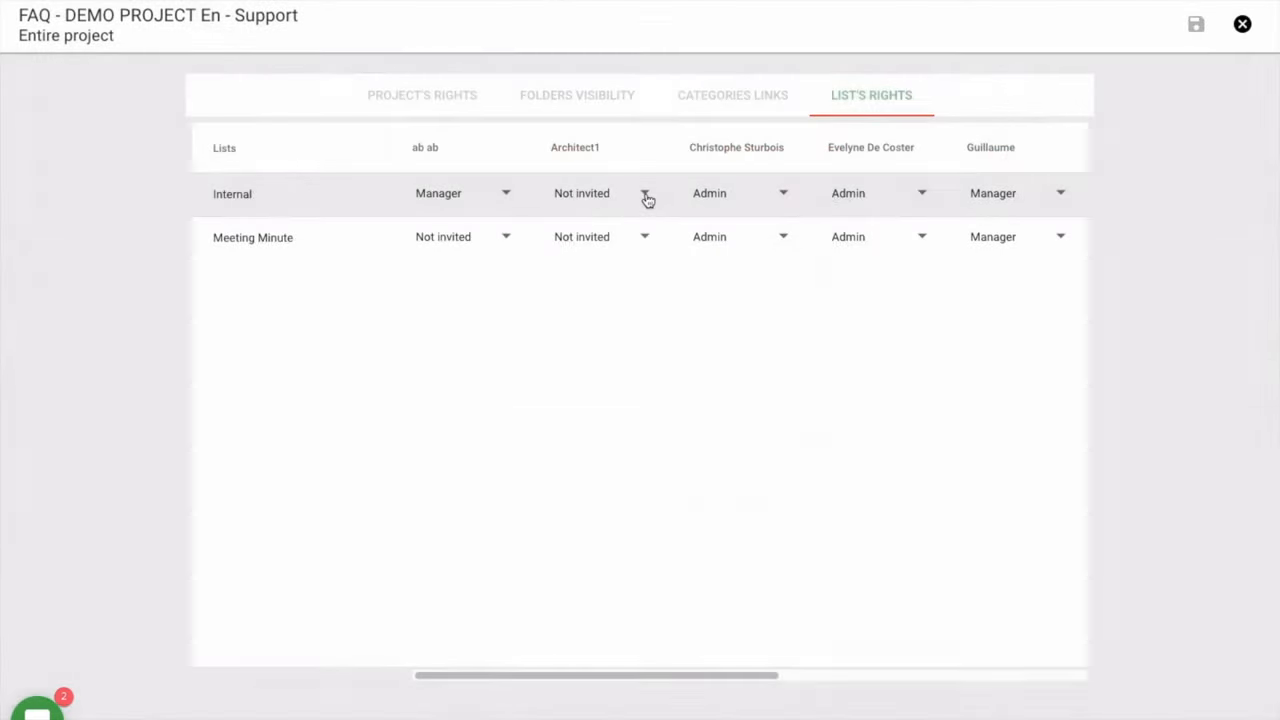
Step: Give Architect1 Manager rights on the Internal list and save
click(645, 197)
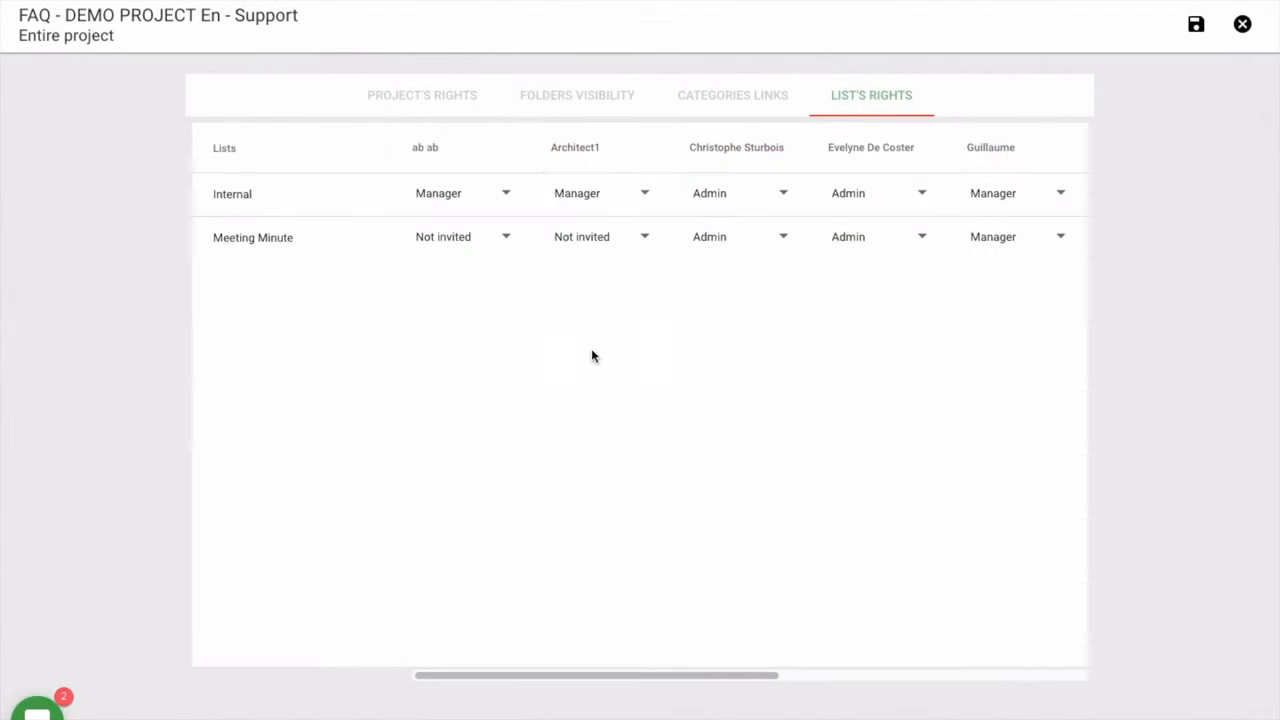
click(644, 237)
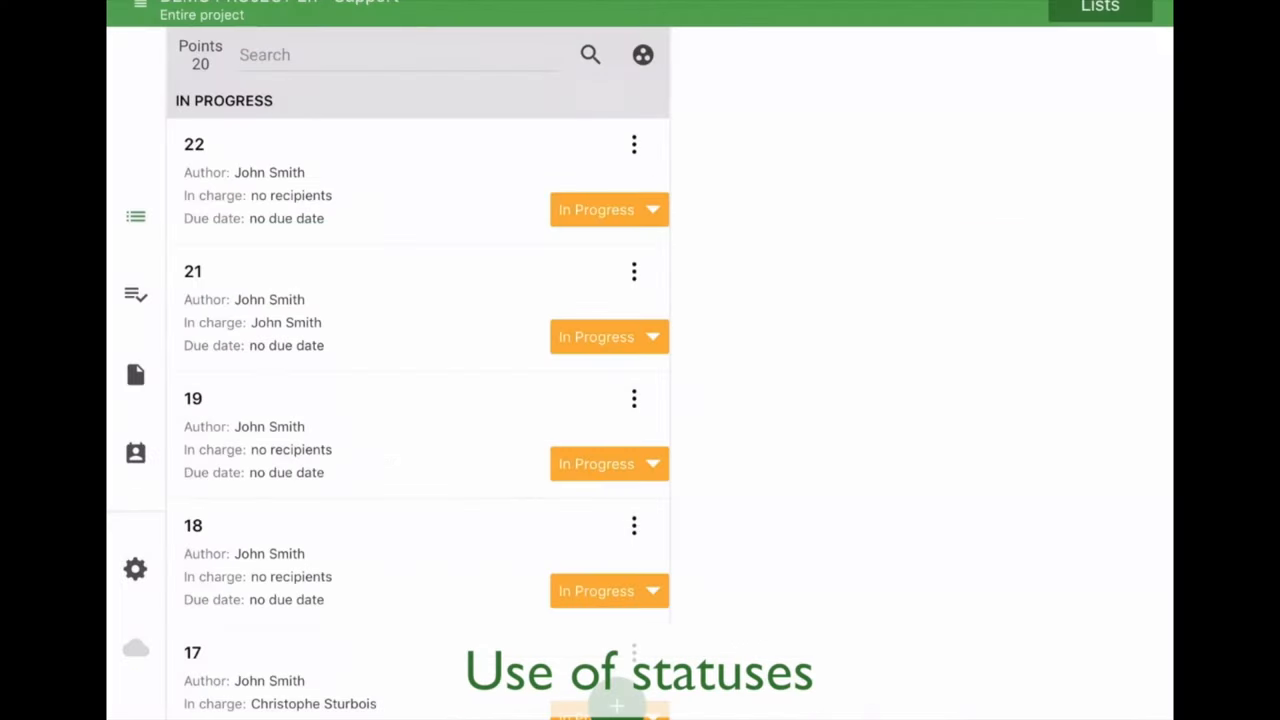
Step: Scroll through the In Progress, Blocked and Done Subcontractor point groups
scroll(down, 3)
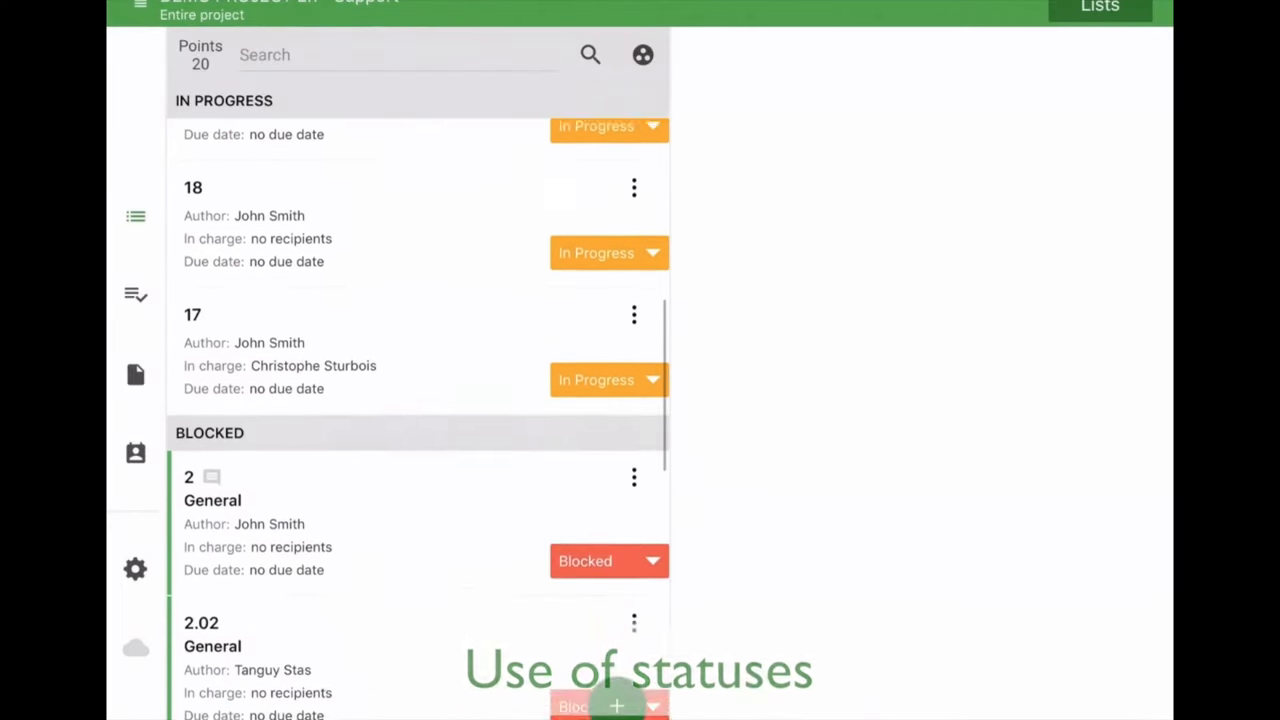
scroll(down, 3)
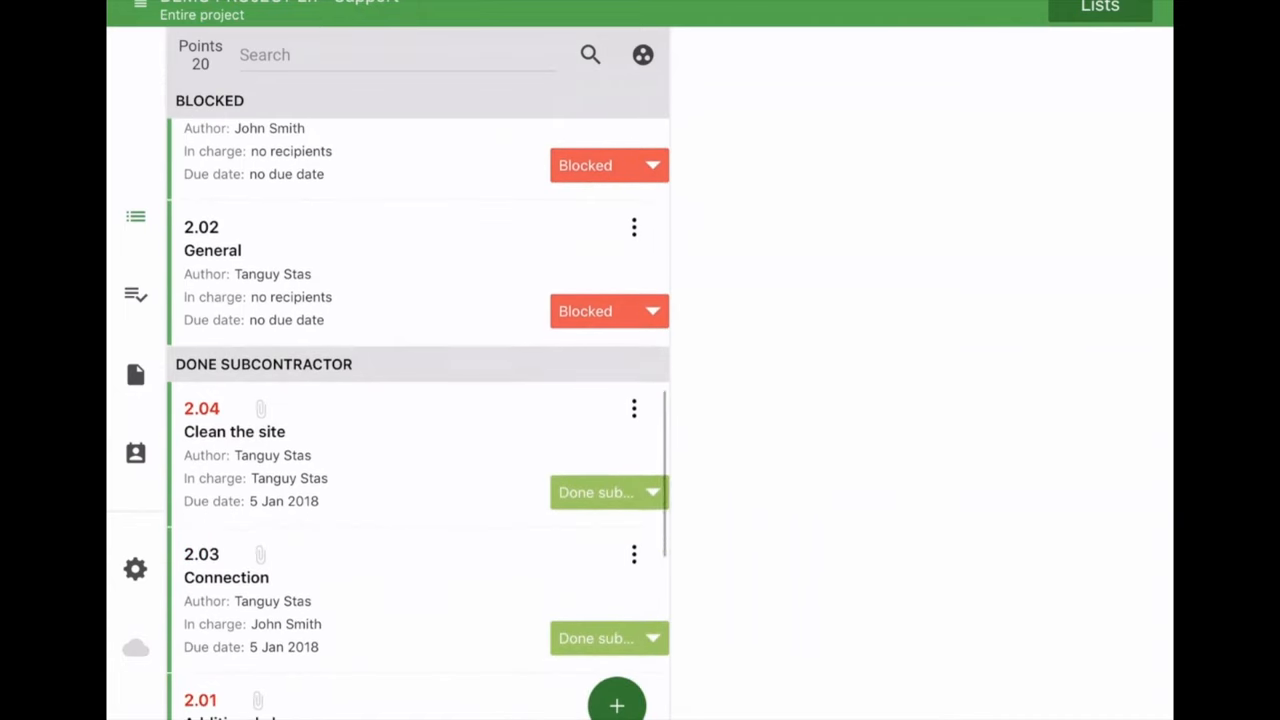
click(608, 492)
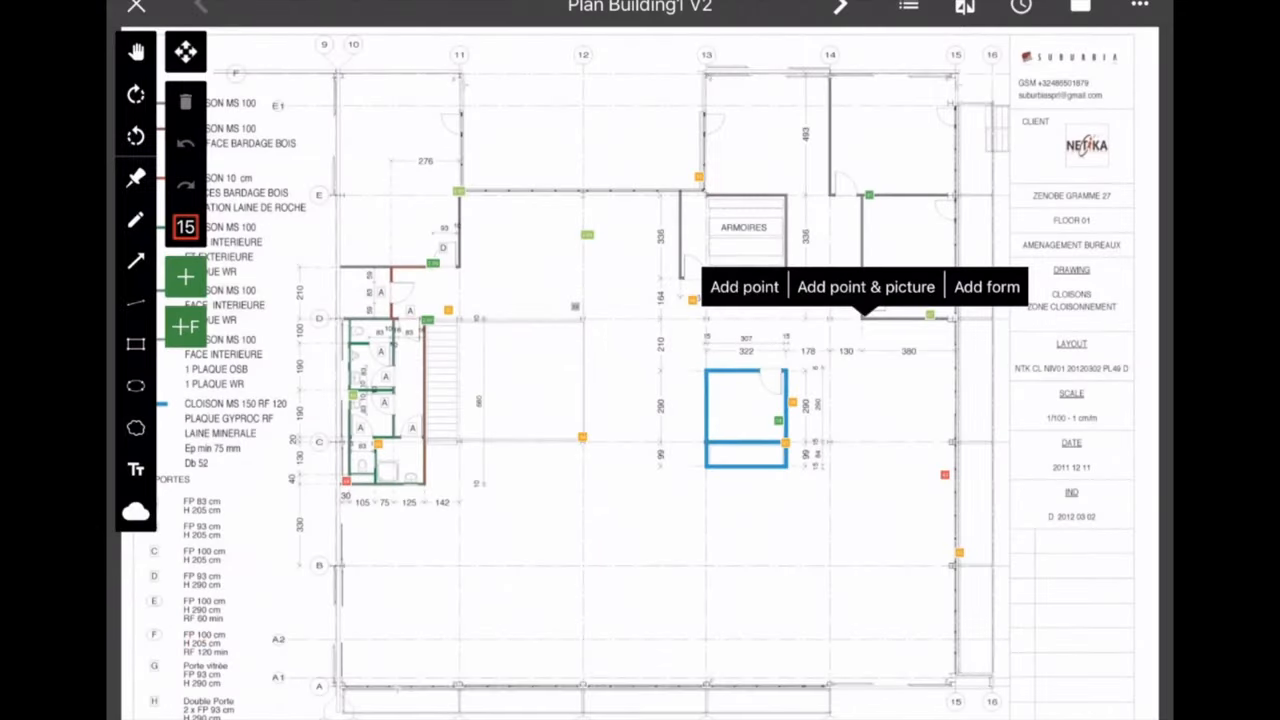
Step: Place a new in-progress point on a spot of Plan Building1 V2
click(743, 287)
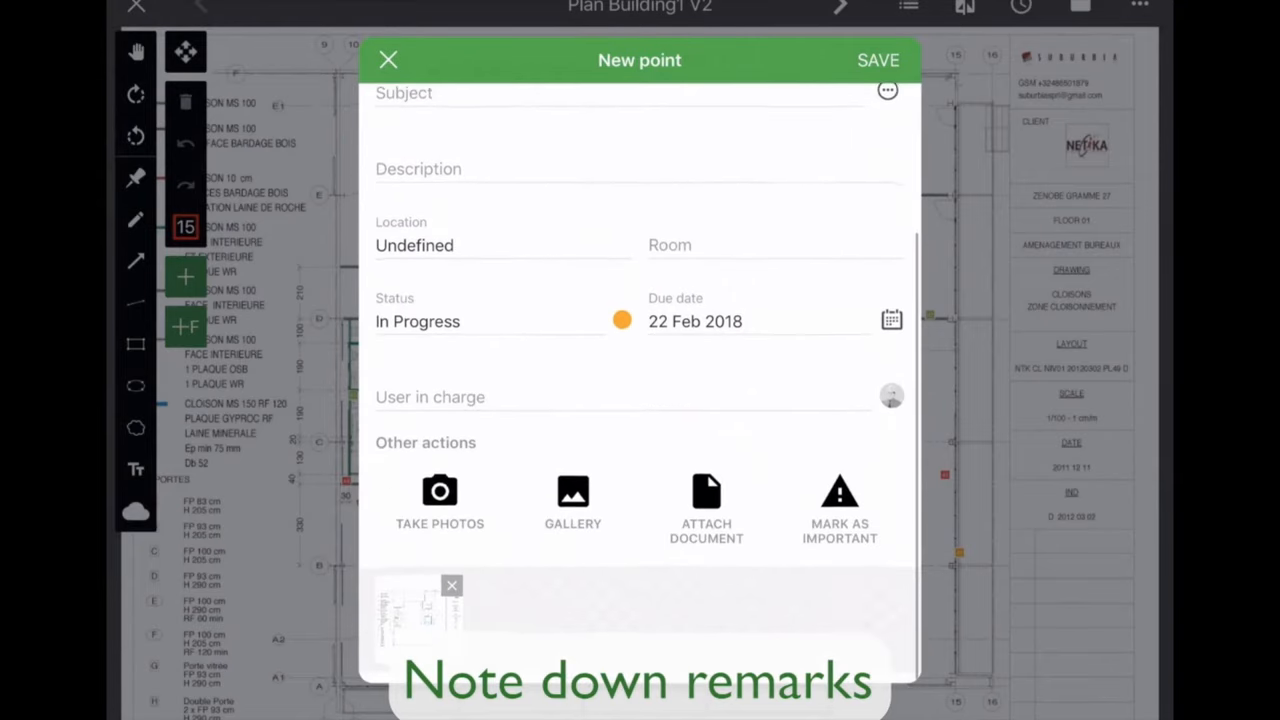
click(388, 60)
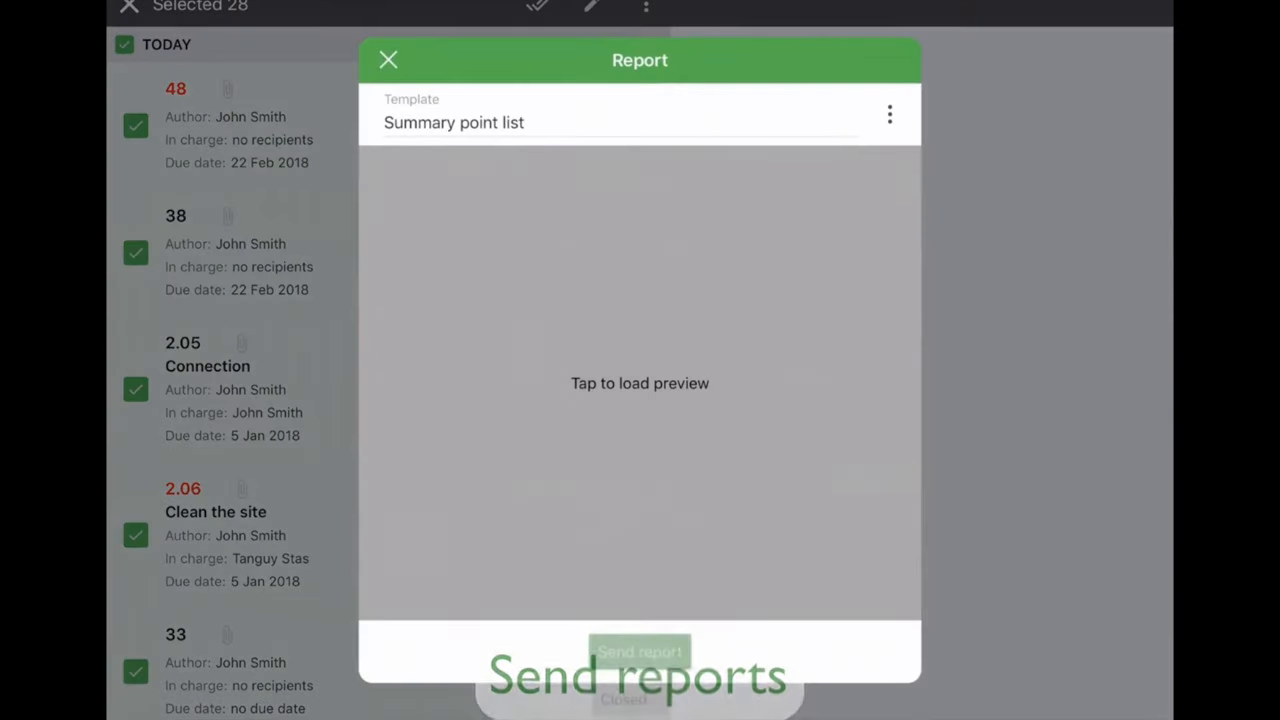
Step: Email the Summary point list report for the 28 selected points
click(639, 649)
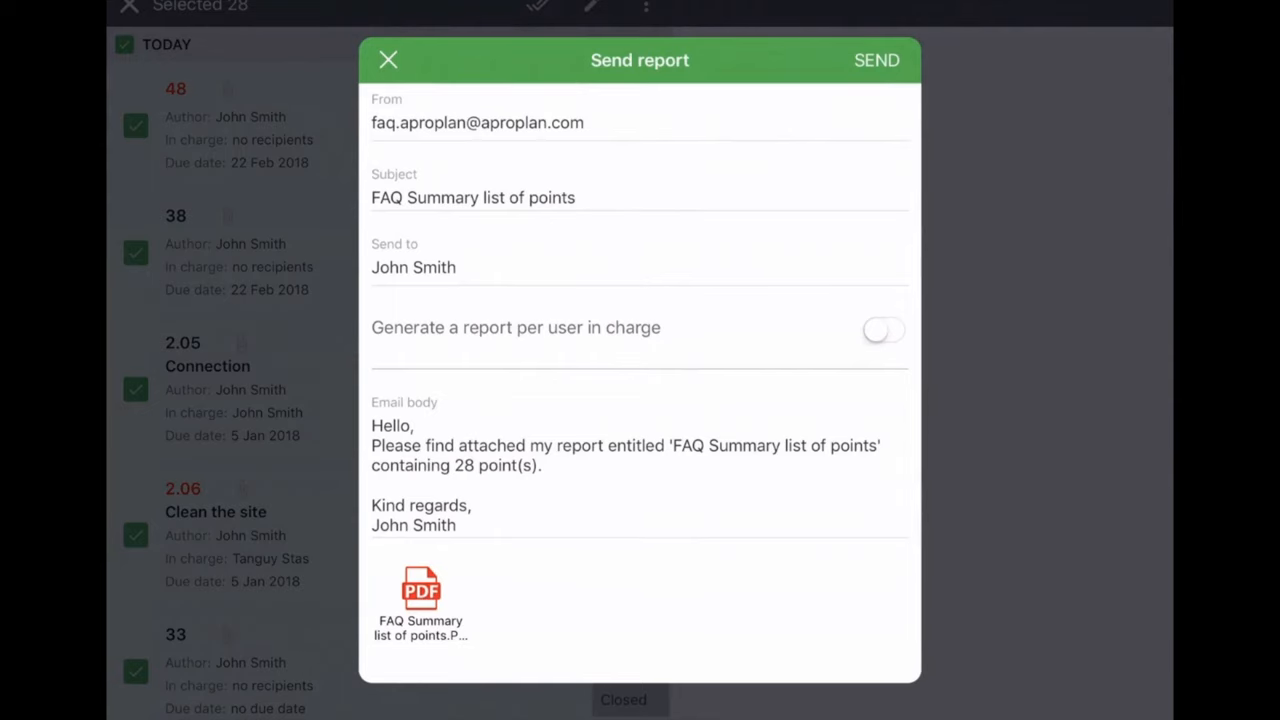
click(875, 60)
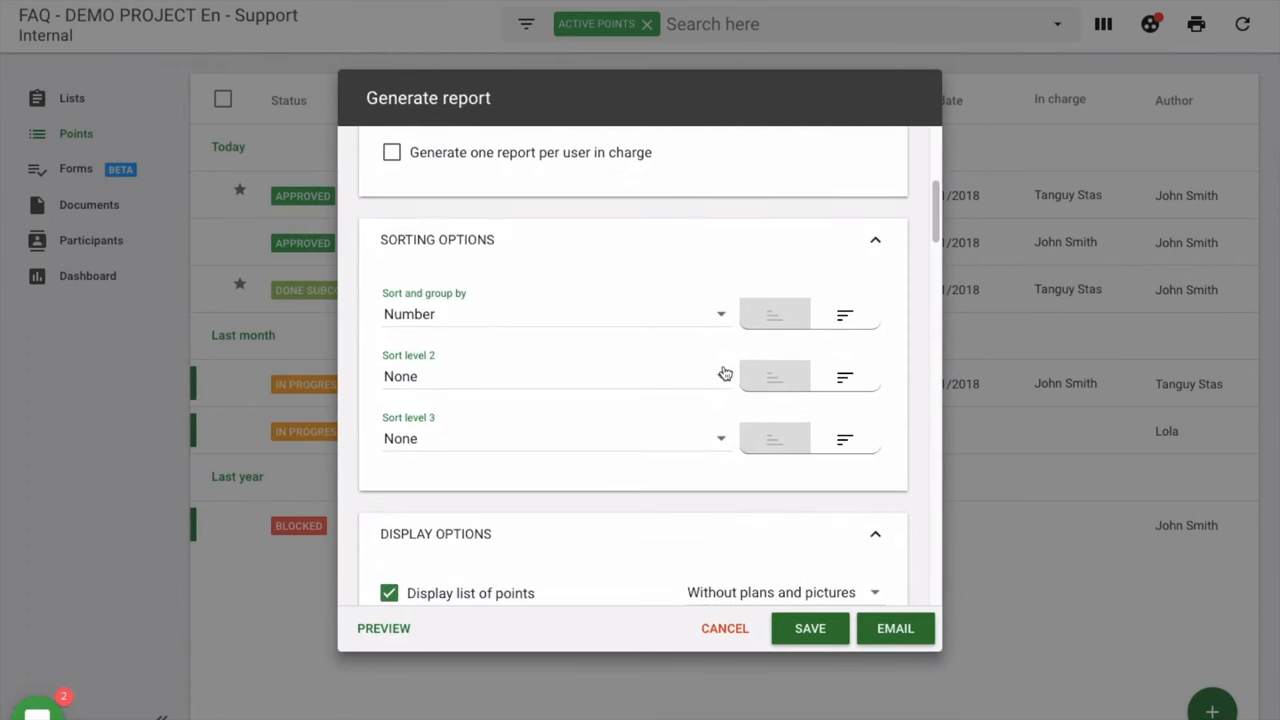
Step: Set the report's second sort level to Category, after number
click(555, 376)
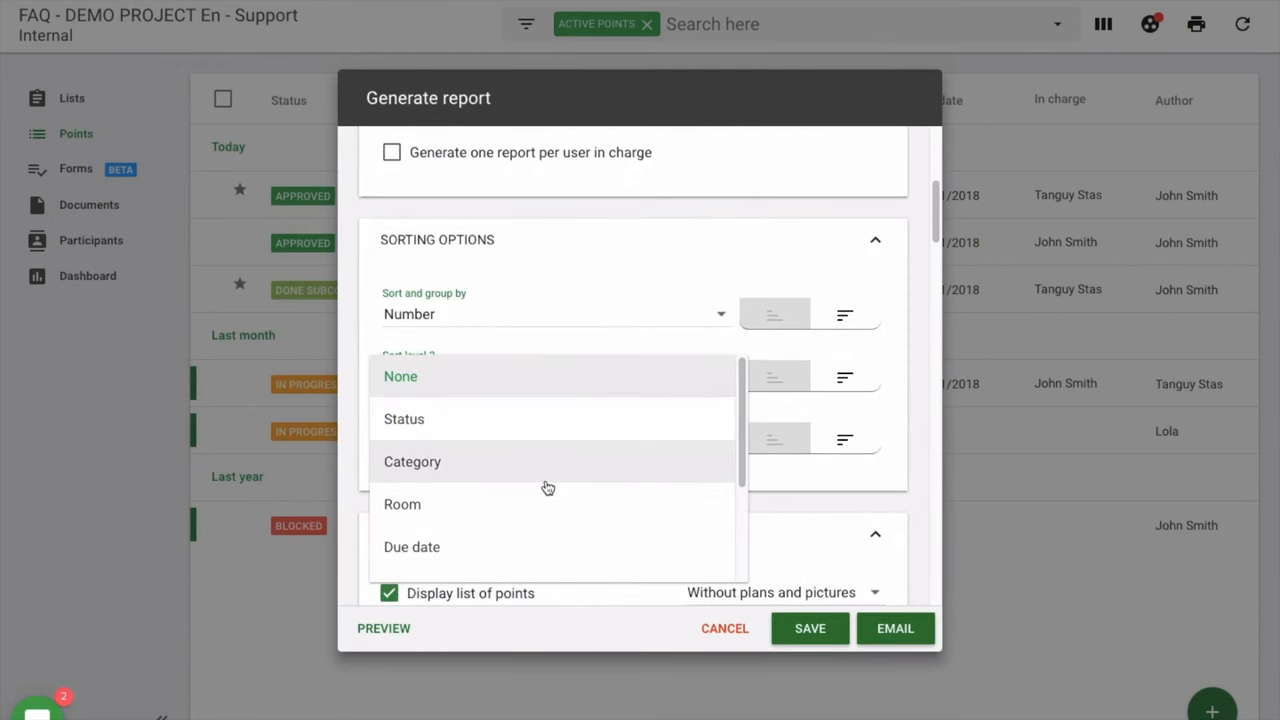
click(412, 462)
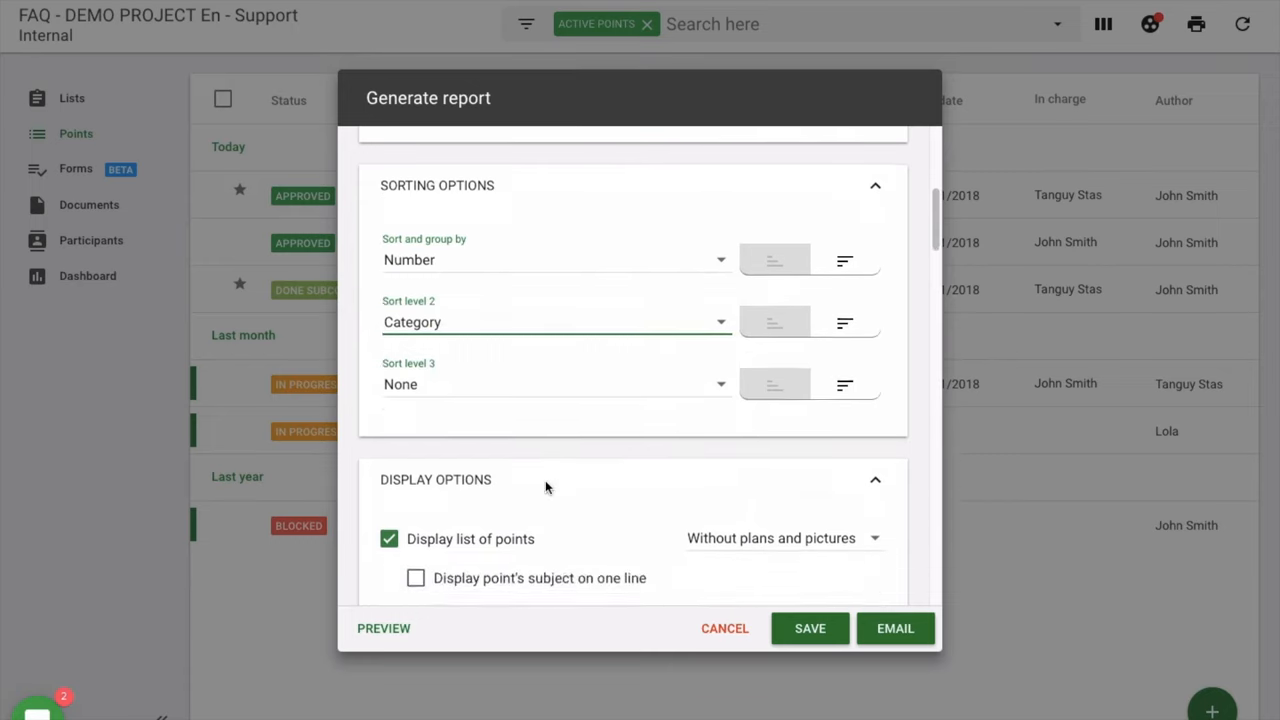
scroll(down, 3)
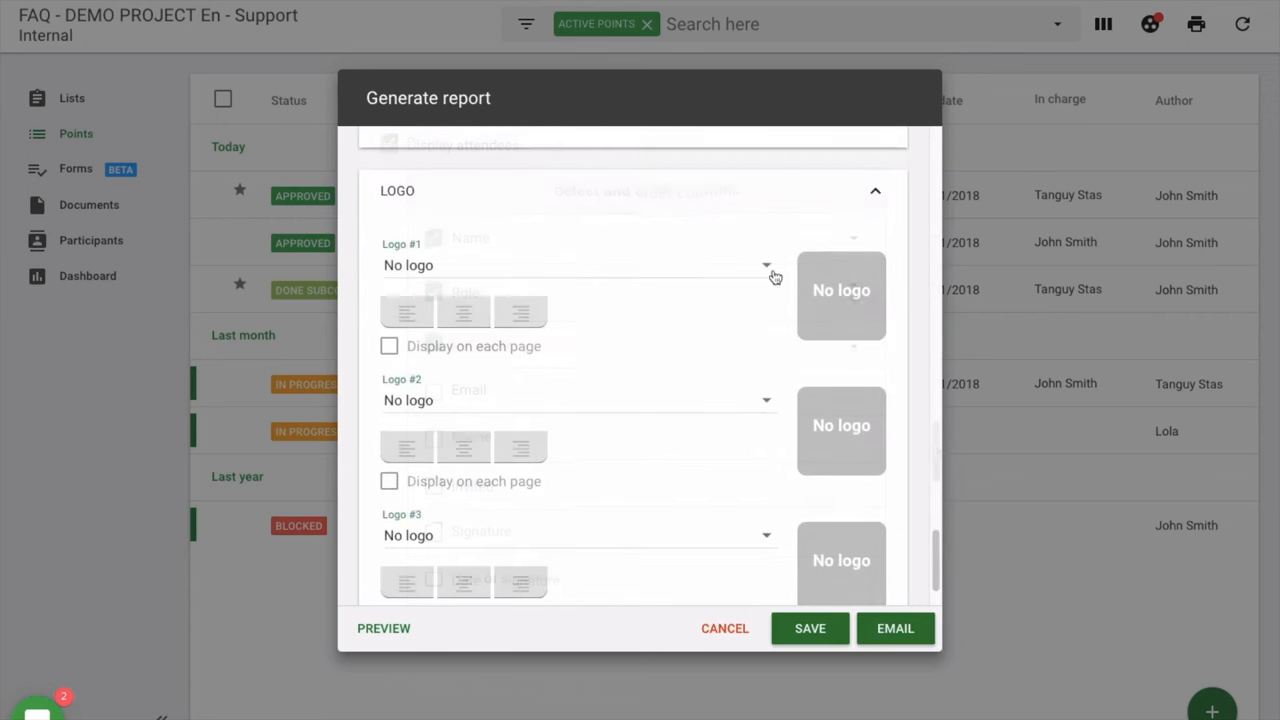
Step: Choose Project's logo for the Logo #1 slot of the report
click(765, 265)
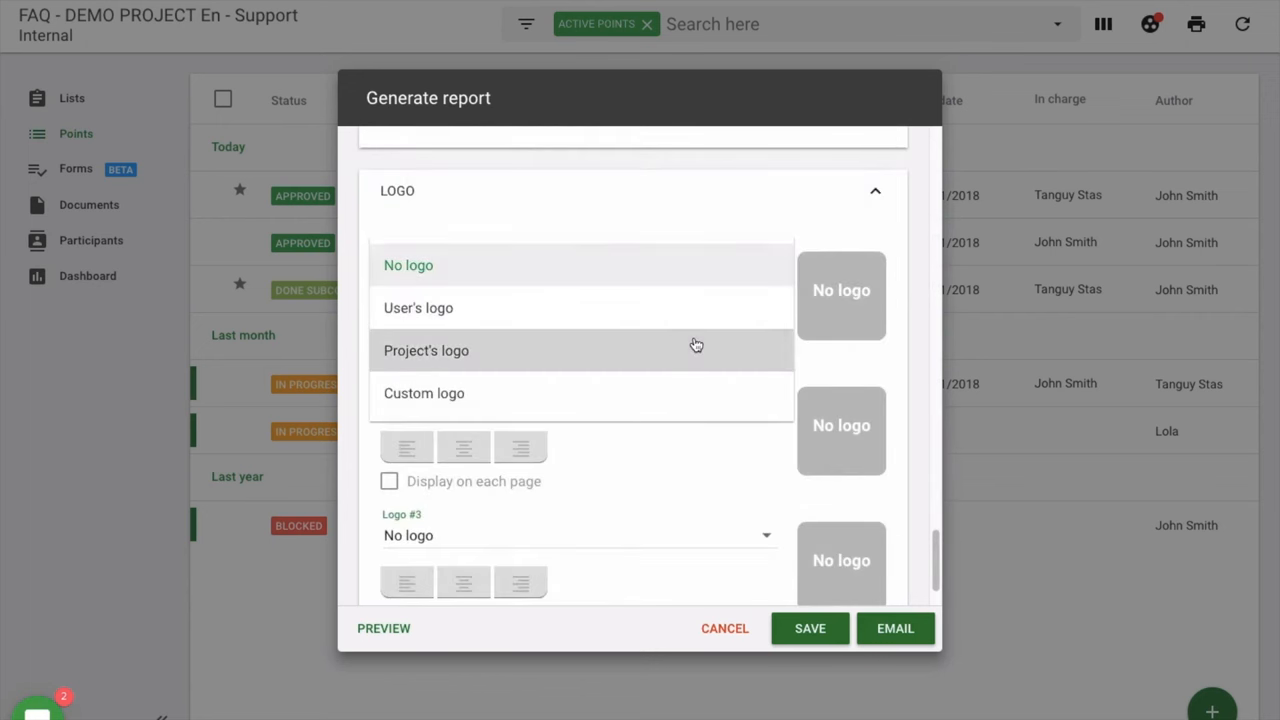
click(425, 350)
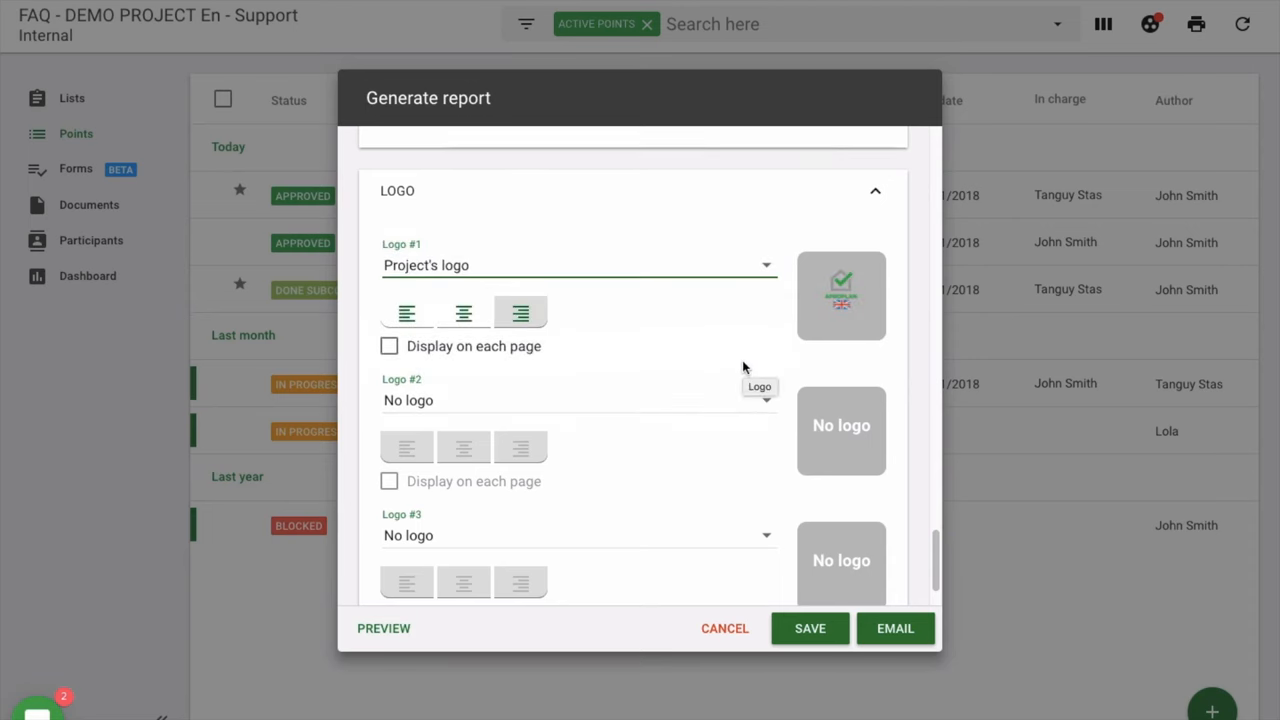